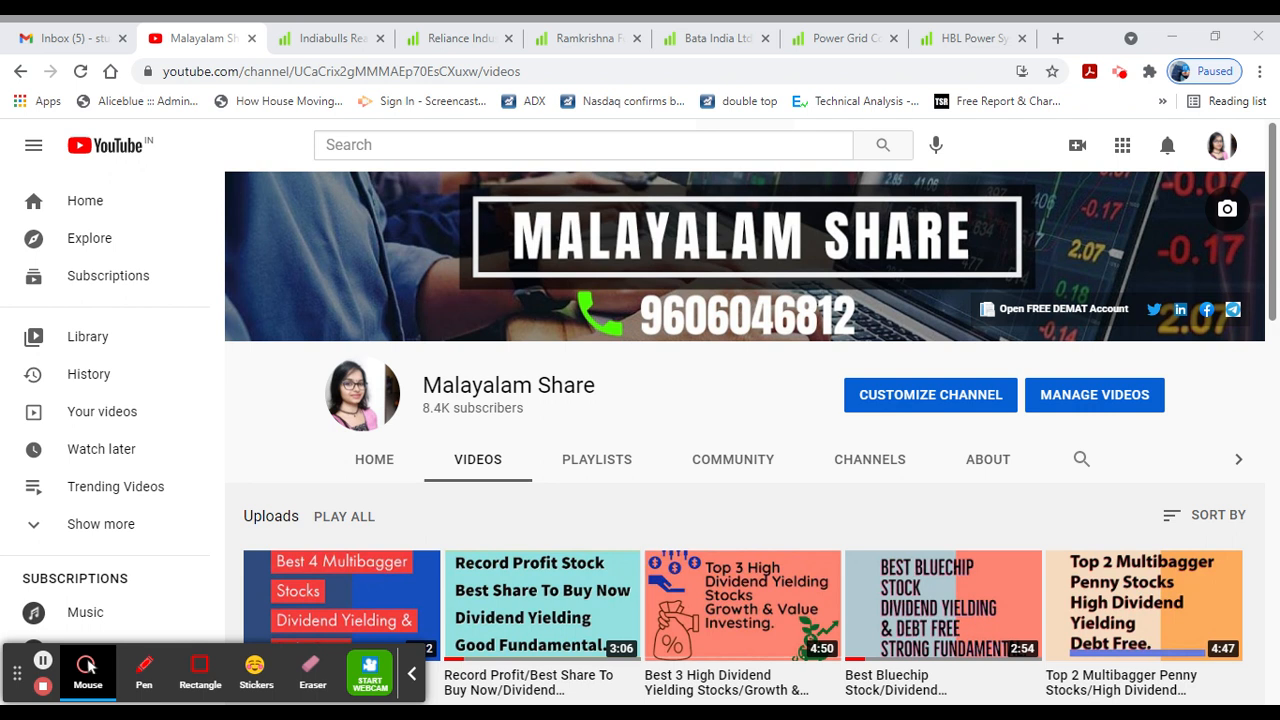
Step: Review Indiabulls Real Estate's ratios, then its peer comparison against DLF and other realty firms
left_click(330, 38)
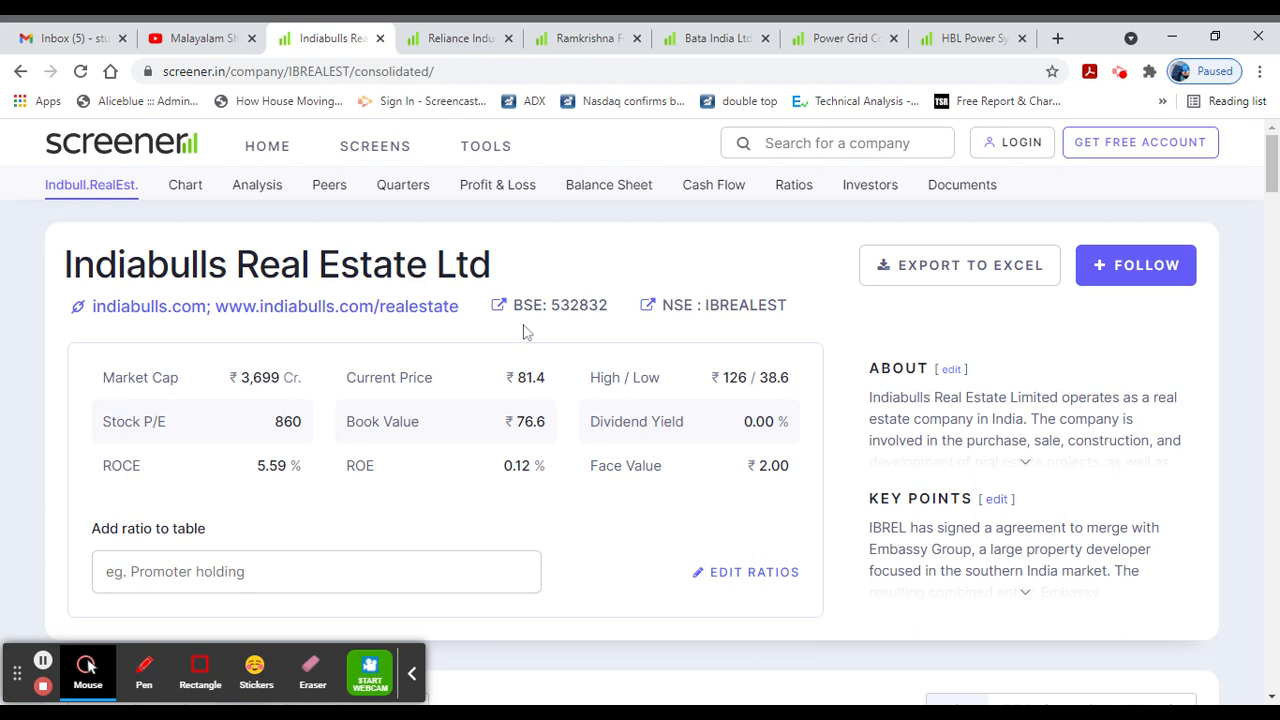
mouse_move(528, 412)
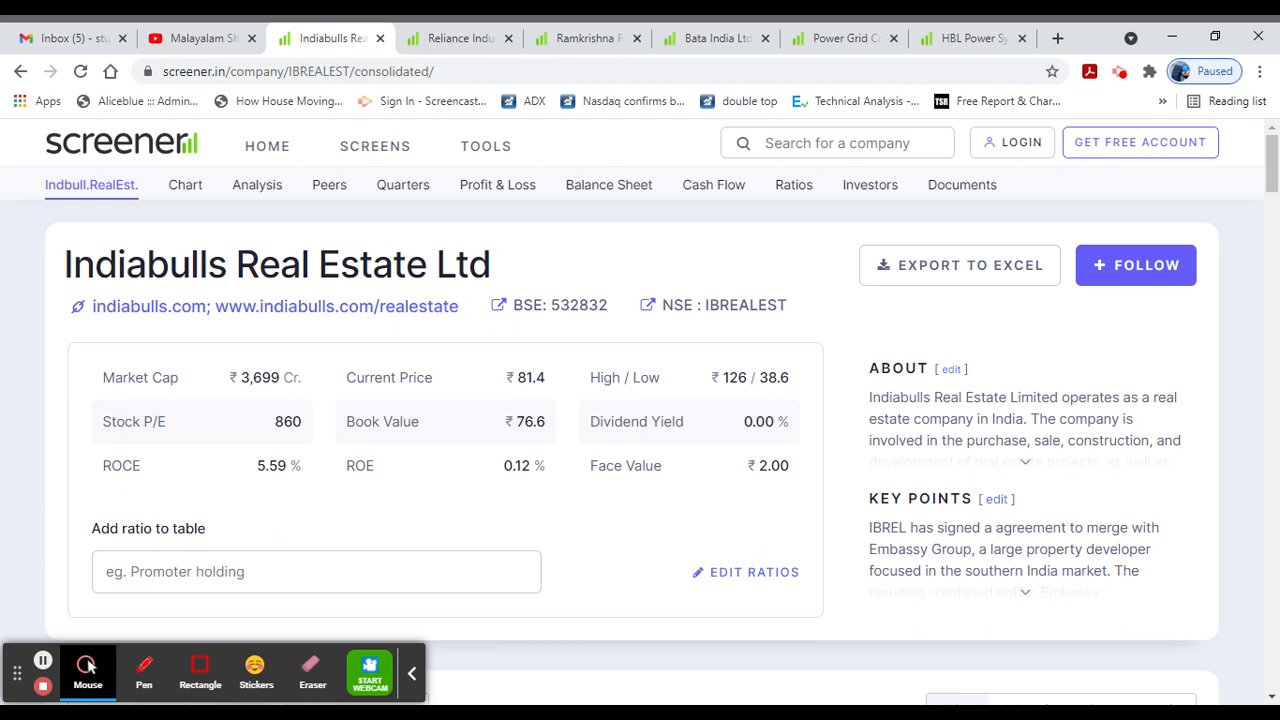
mouse_move(576, 388)
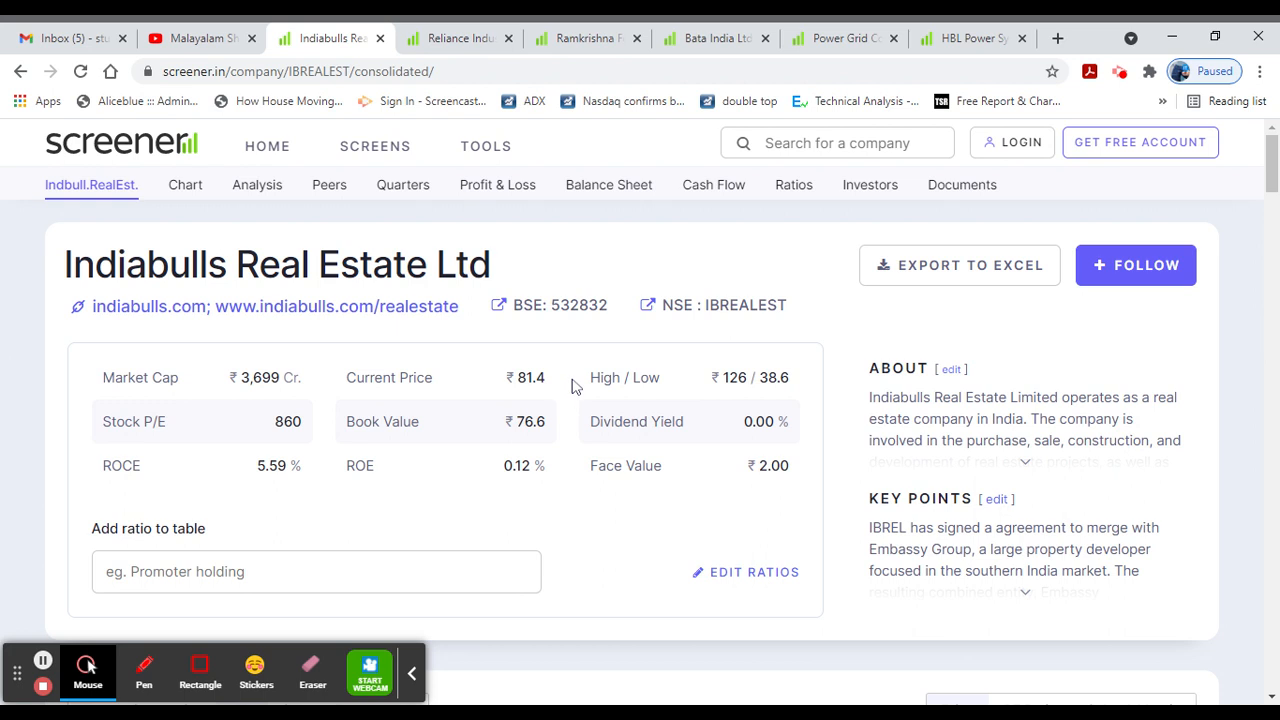
mouse_move(518, 340)
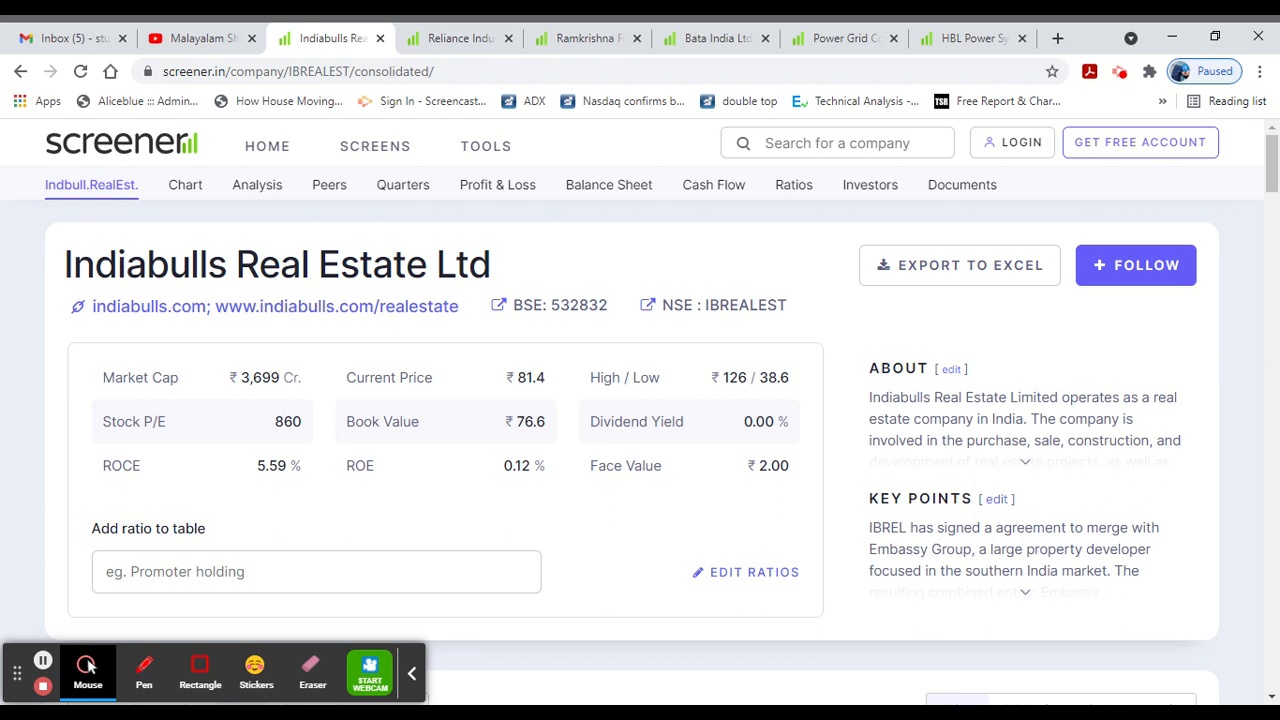
left_click(328, 184)
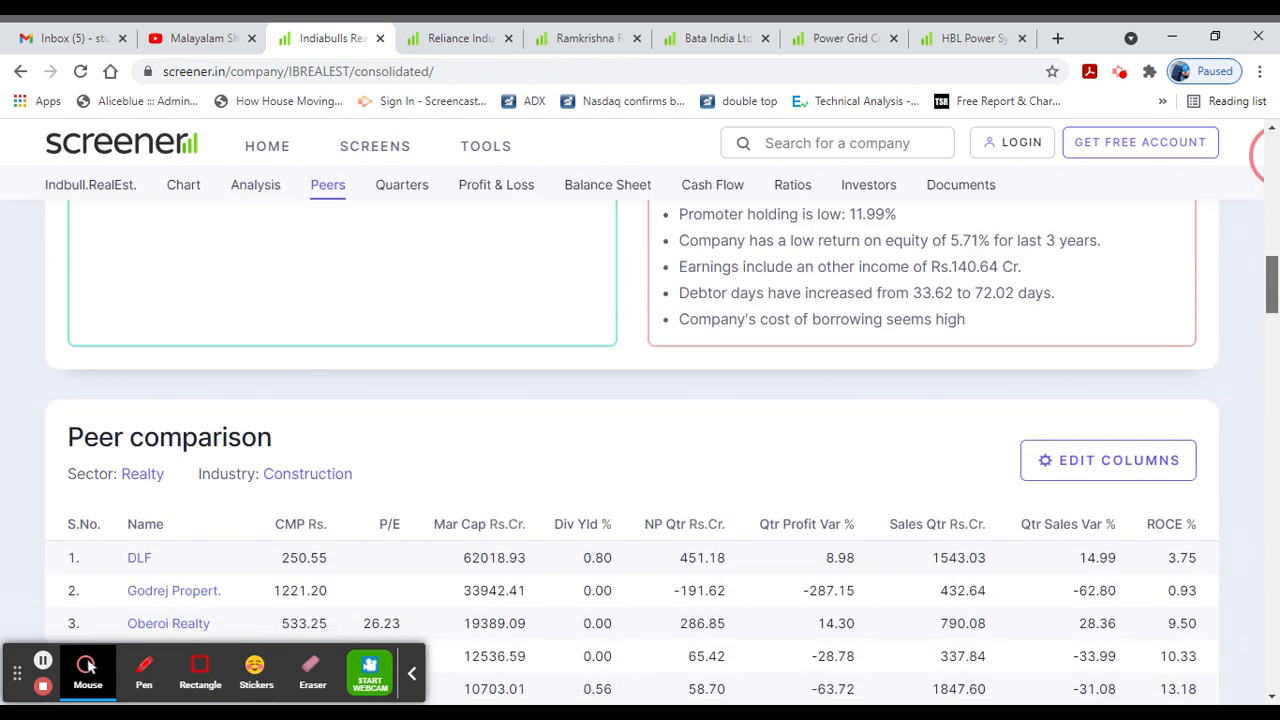
Step: Glance at Reliance Industries' price chart, then return to its key ratios summary
left_click(458, 38)
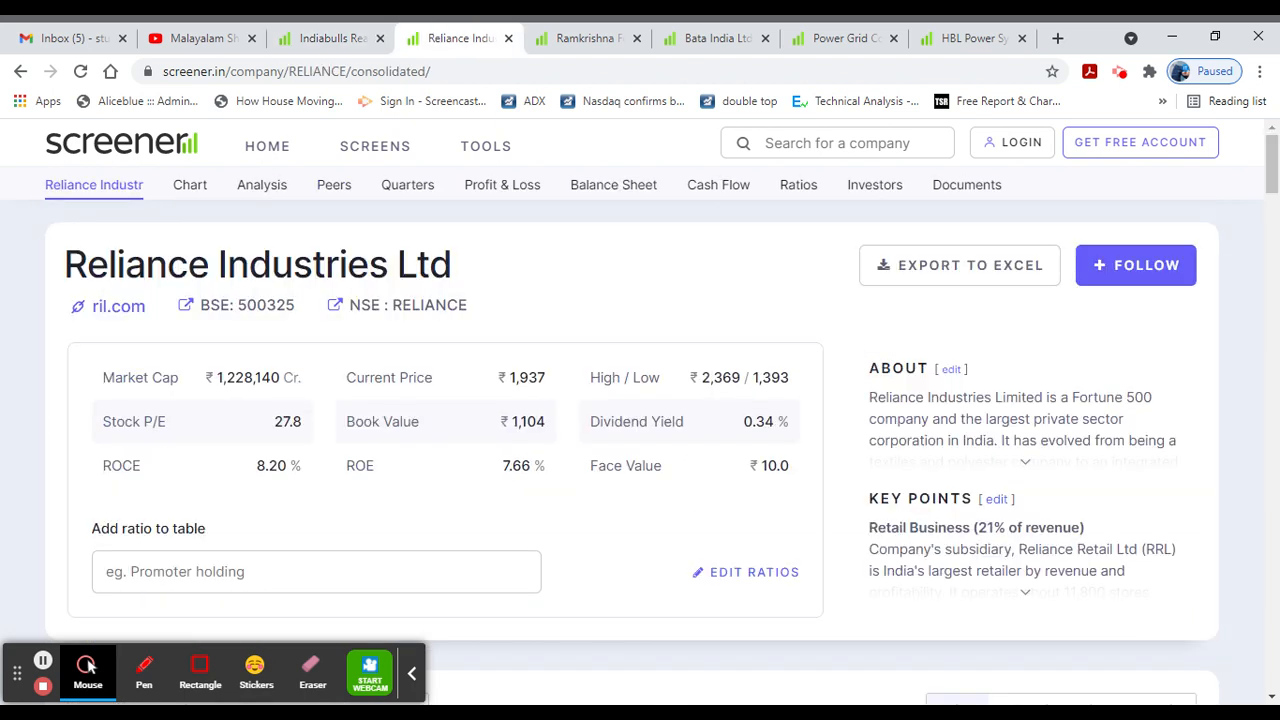
left_click(188, 184)
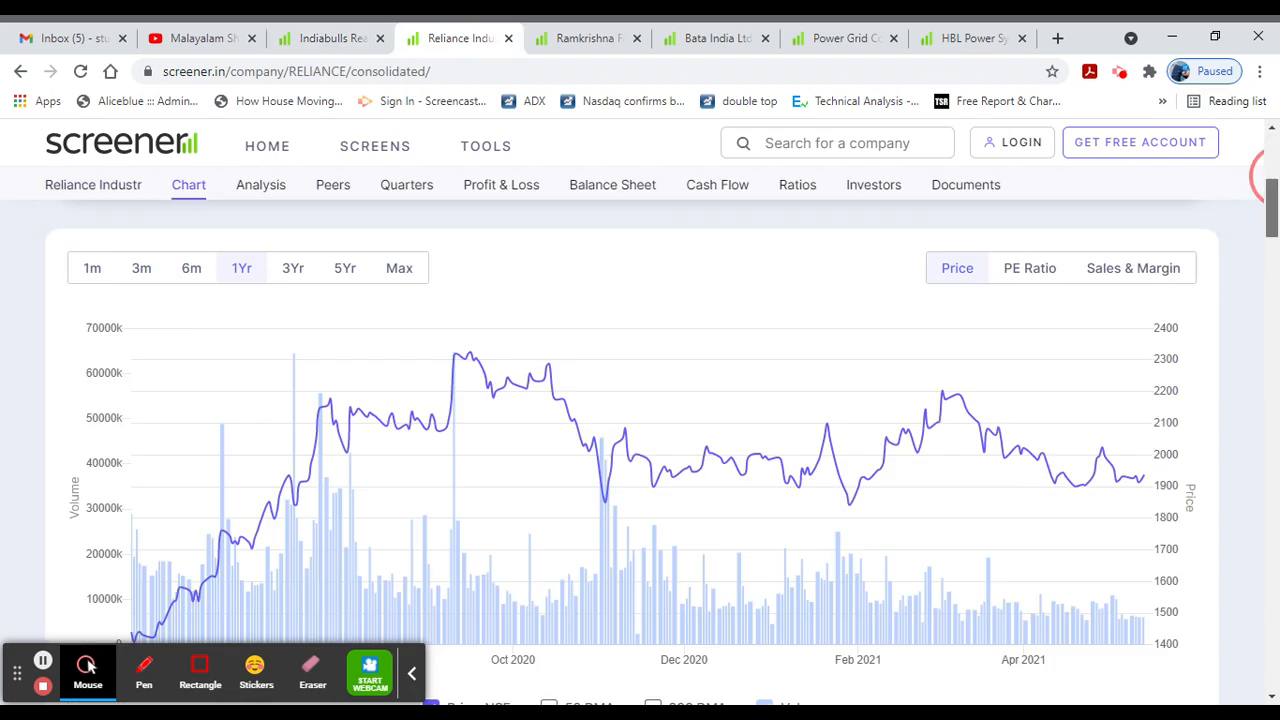
left_click(92, 184)
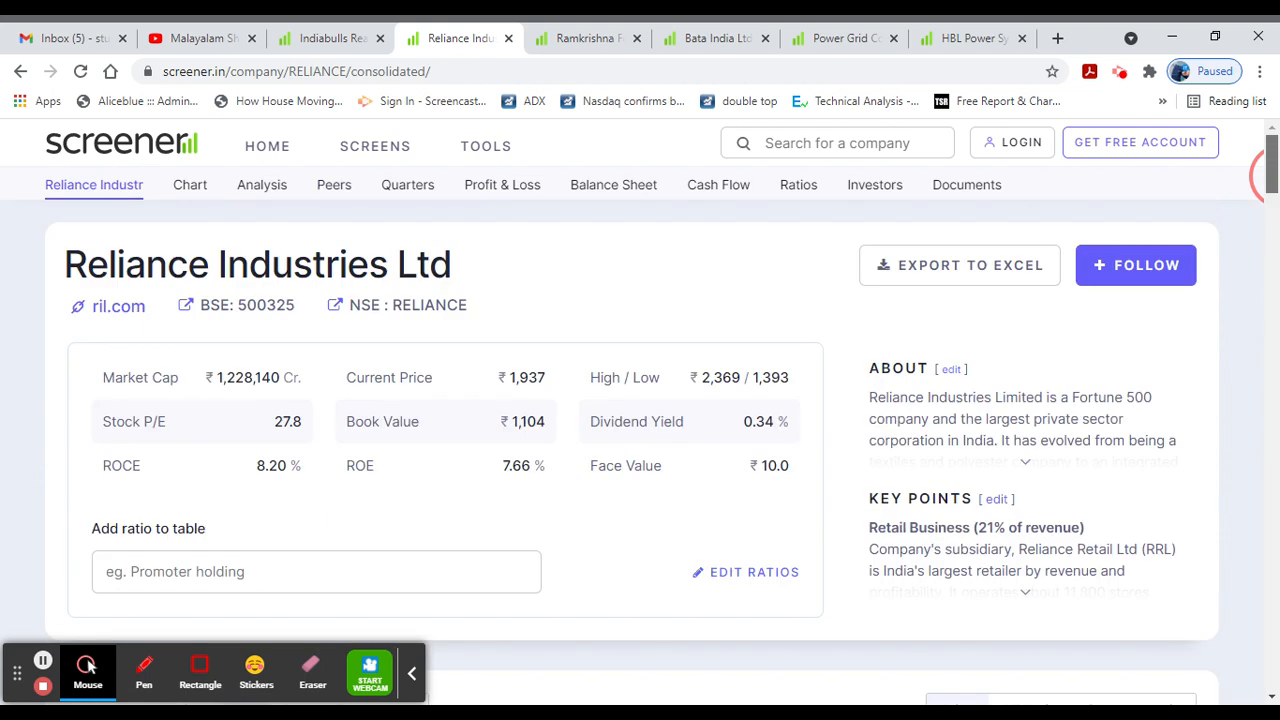
mouse_move(556, 388)
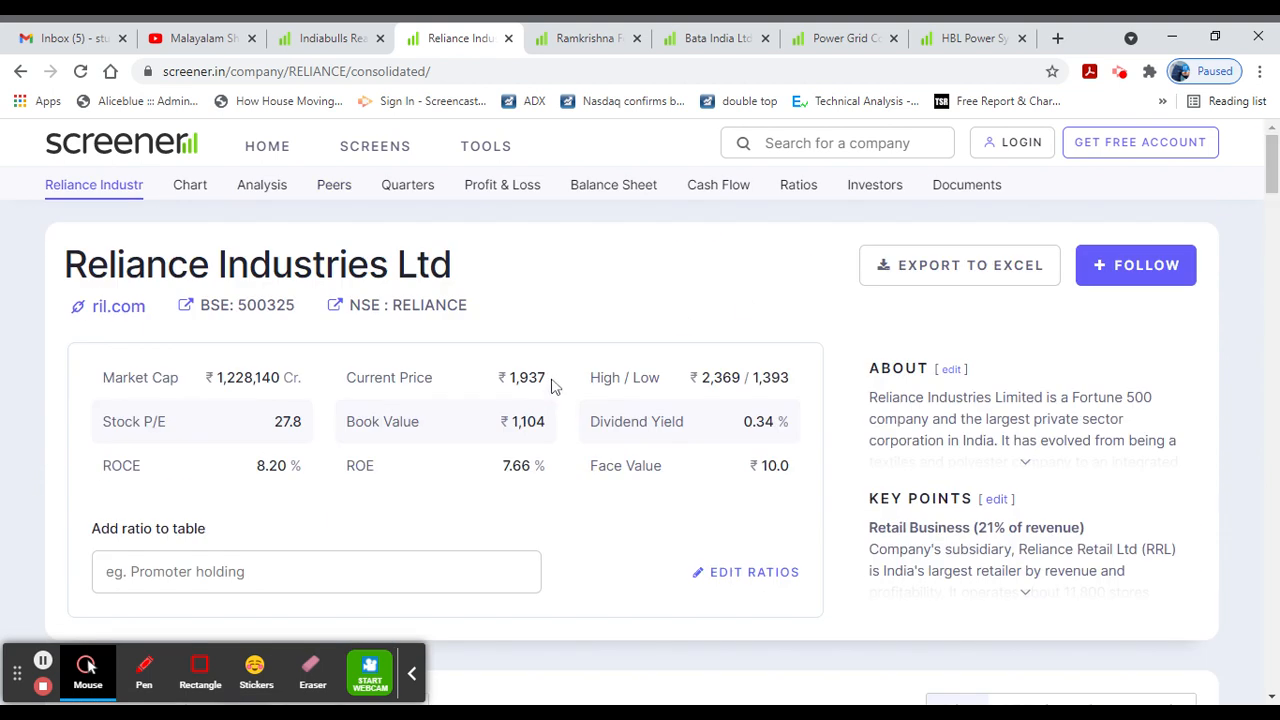
mouse_move(490, 336)
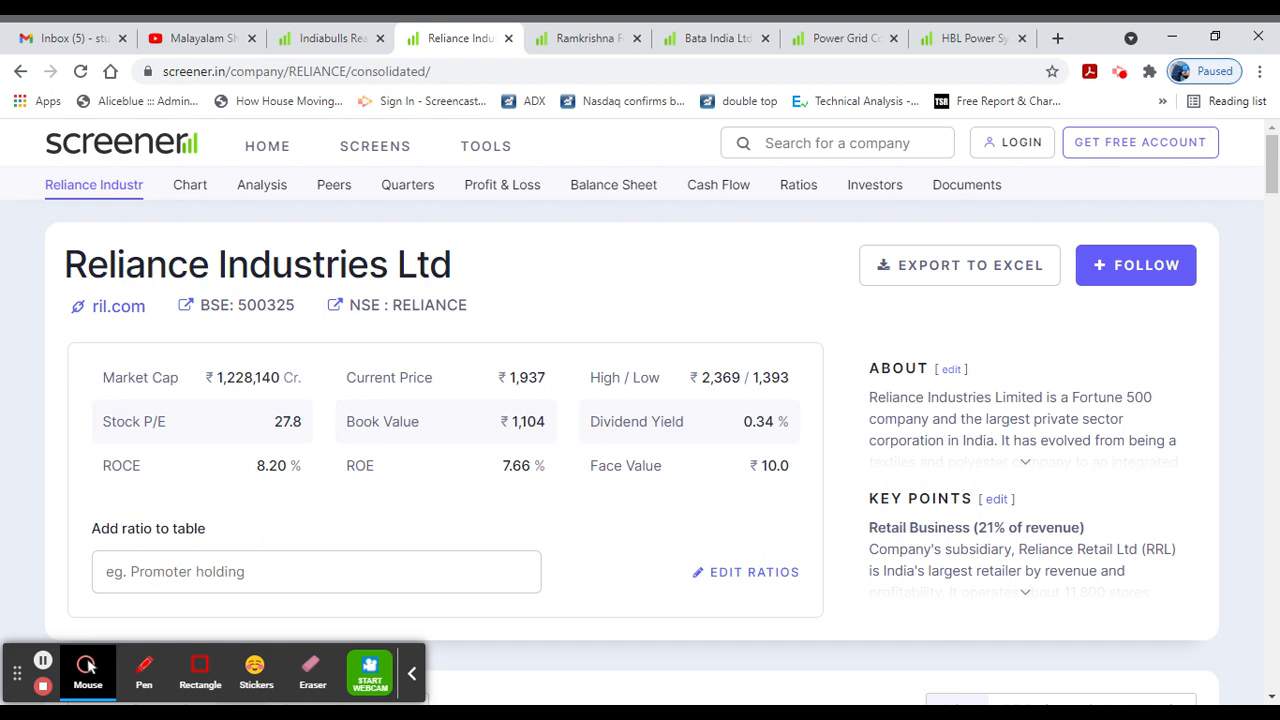
mouse_move(590, 38)
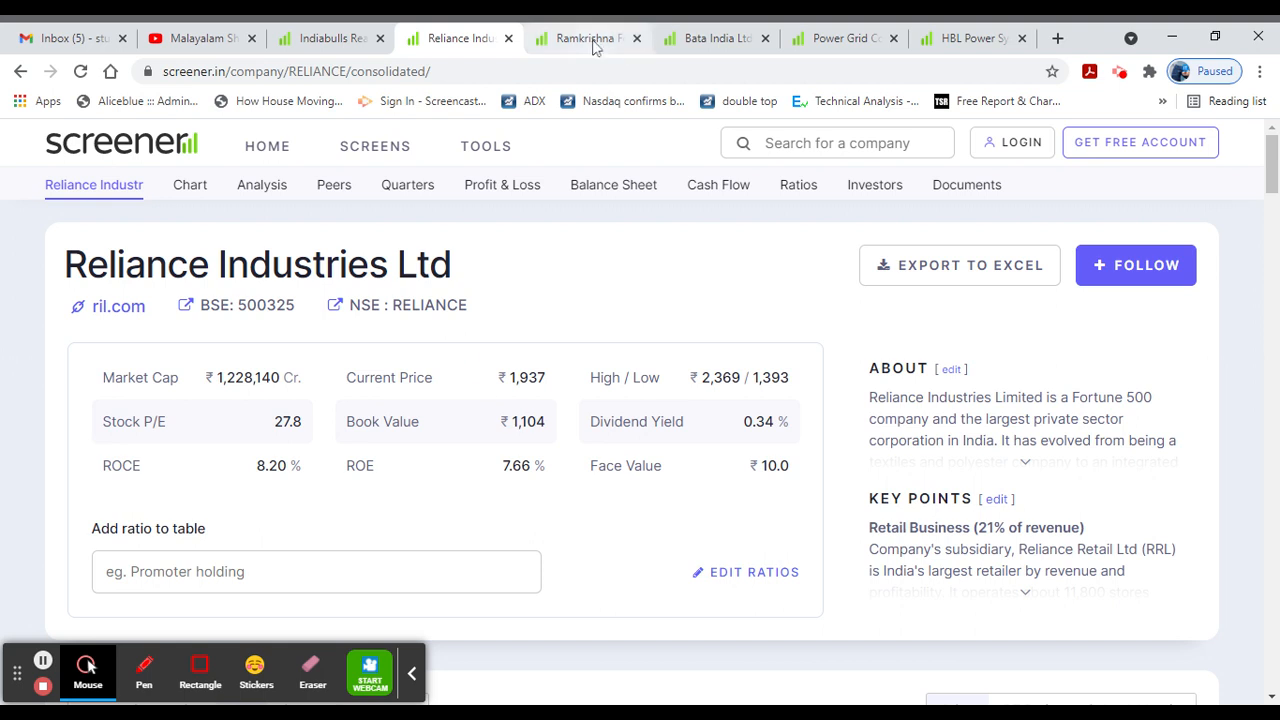
Step: Review Ramkrishna Forgings' price chart and peers, then return to its key ratios
left_click(584, 38)
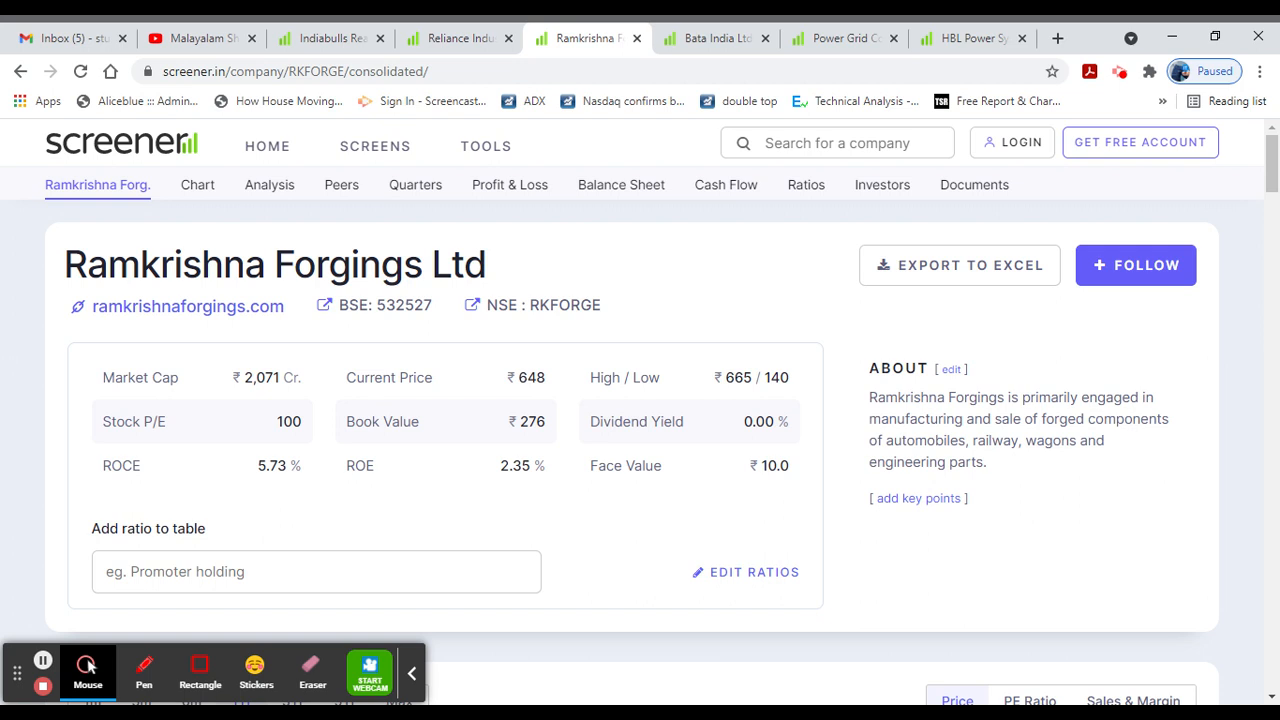
left_click(196, 184)
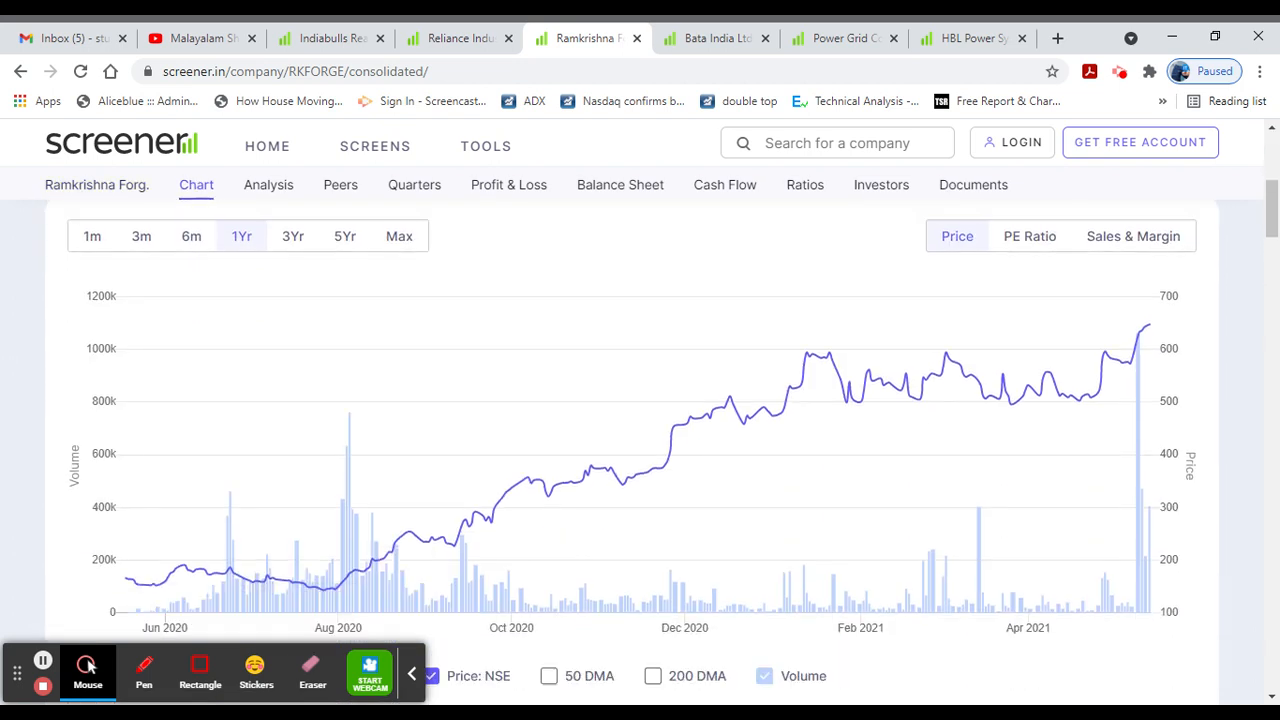
left_click(340, 184)
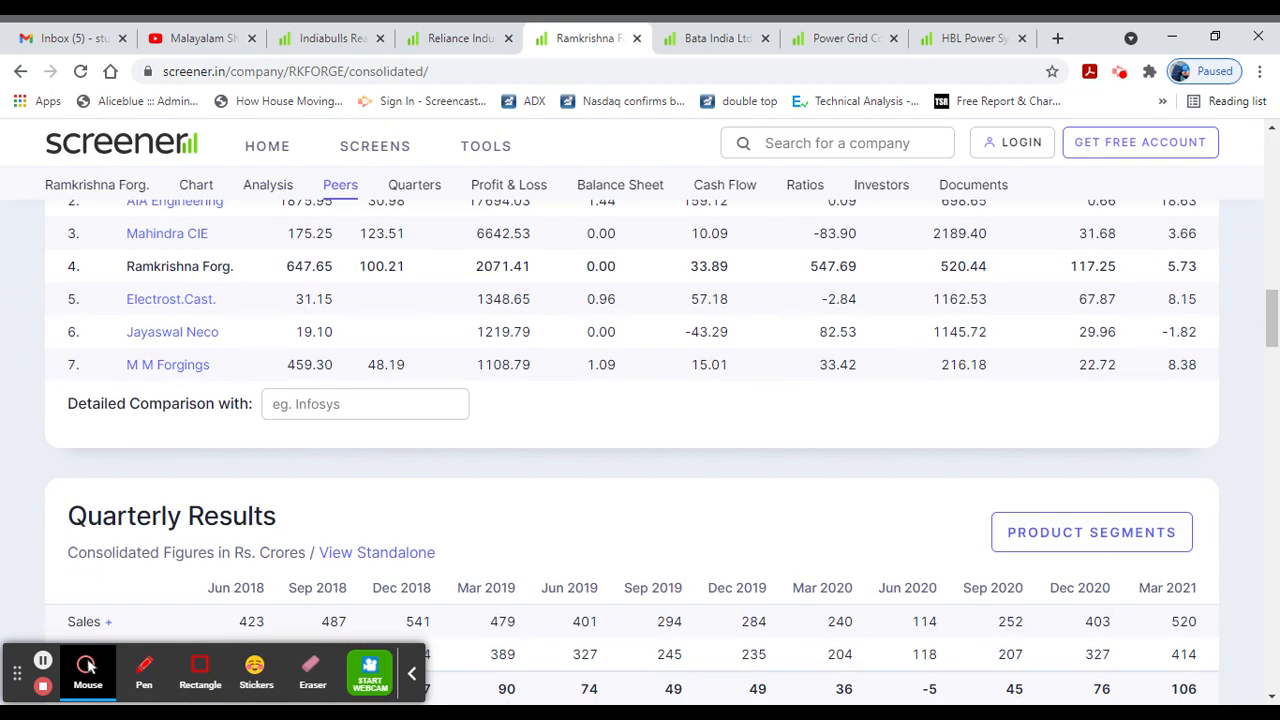
left_click(196, 184)
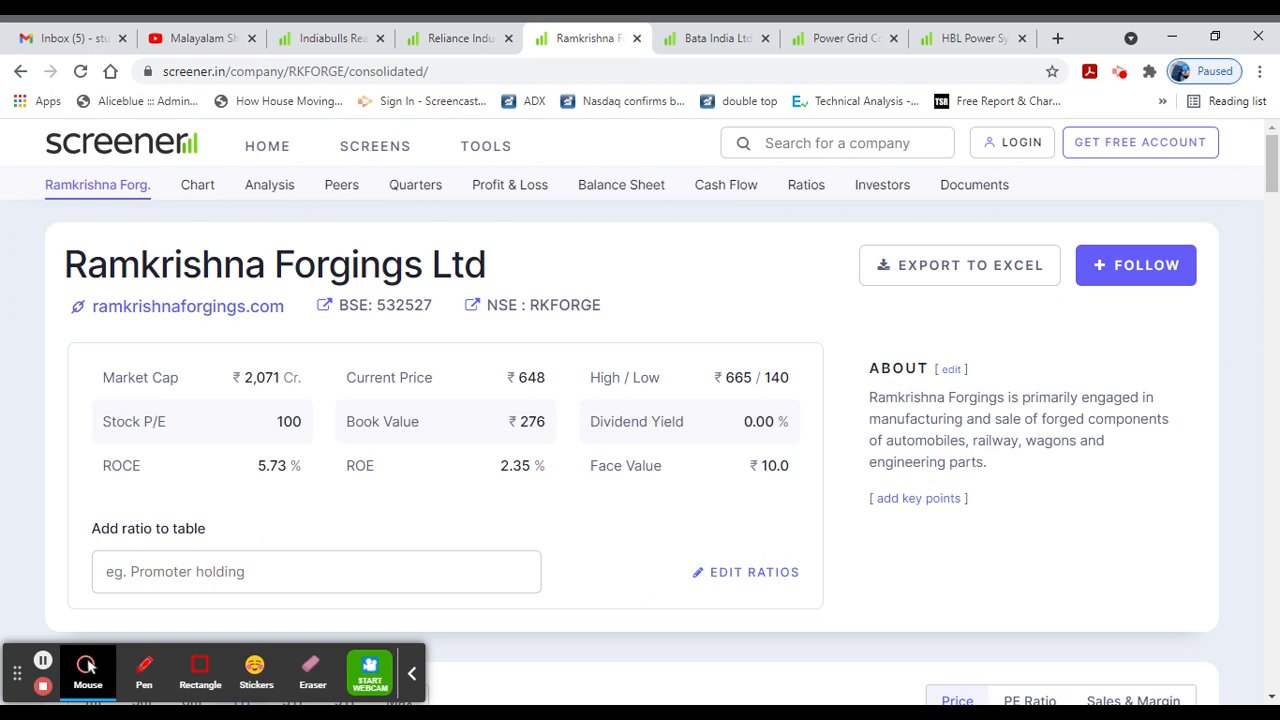
mouse_move(712, 374)
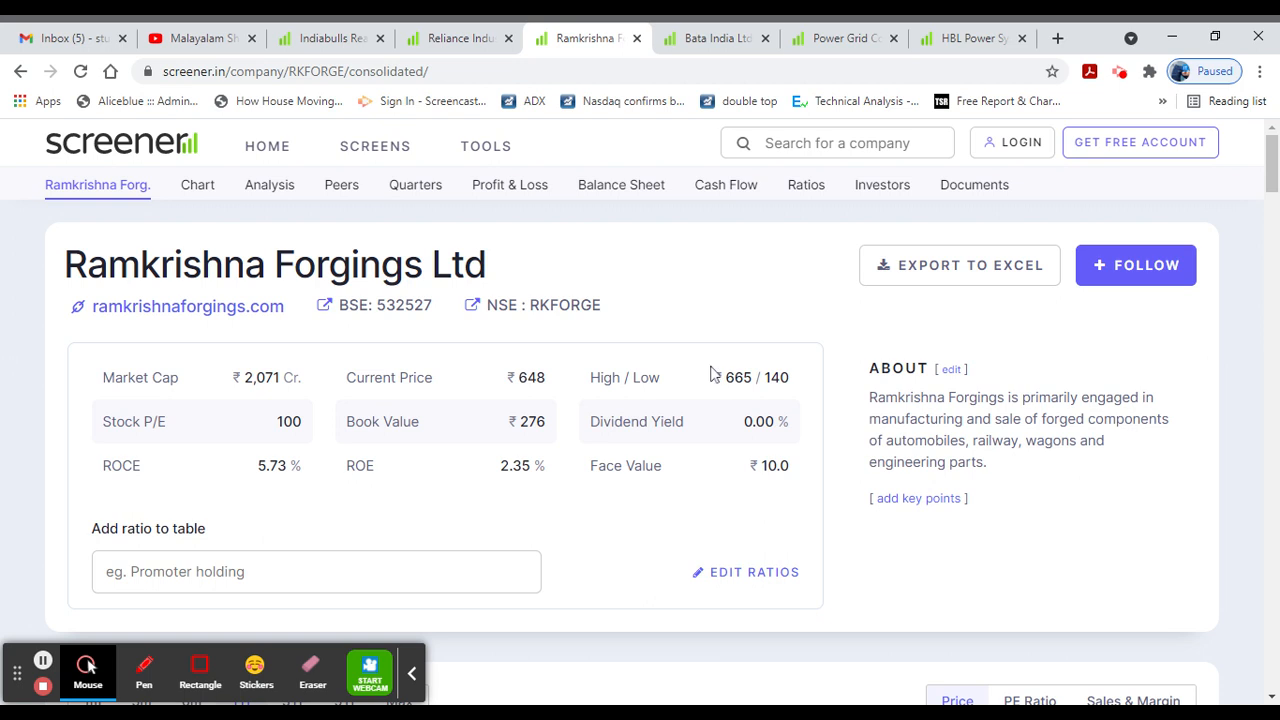
Step: Review Bata India's price chart, then its peer comparison with Relaxo Footwear
left_click(710, 38)
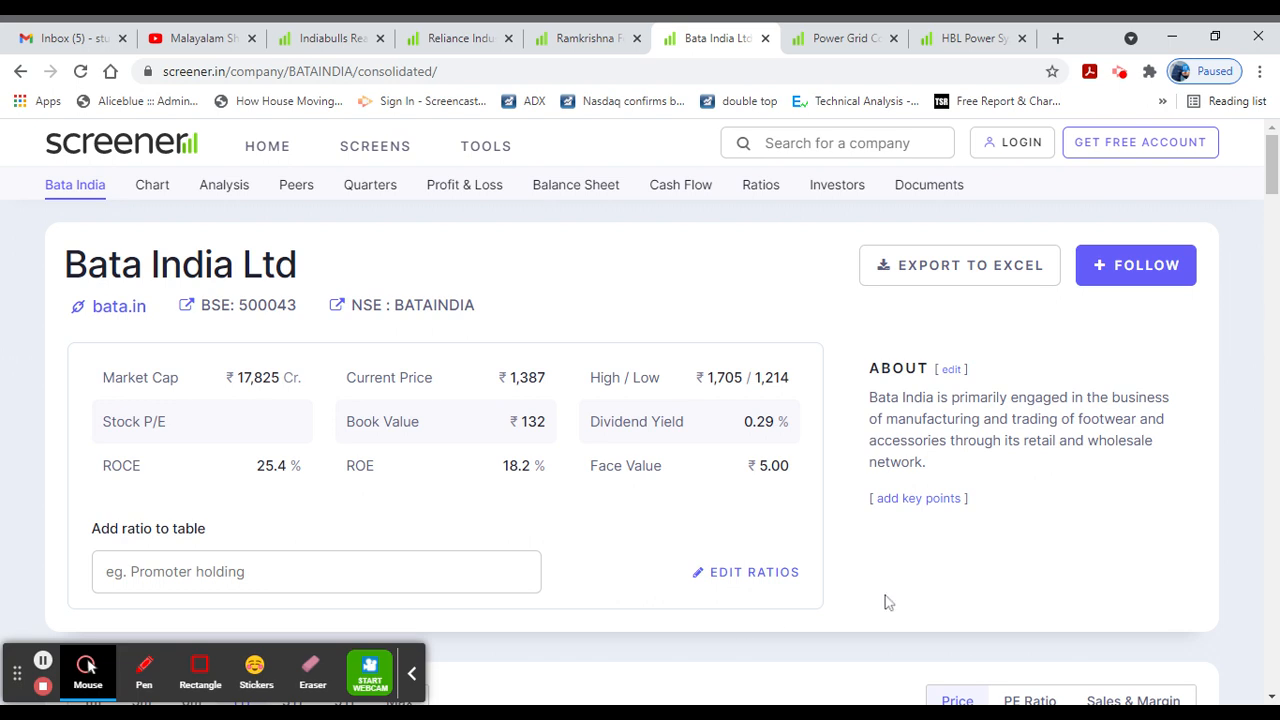
mouse_move(924, 608)
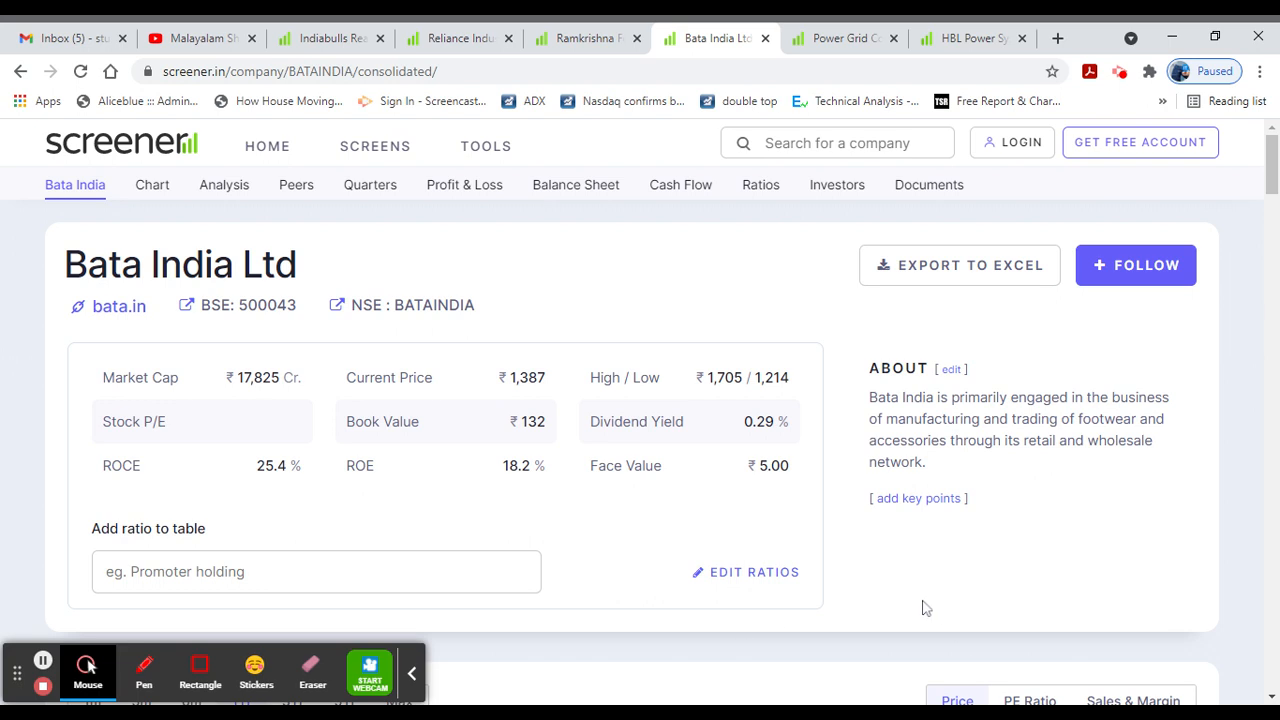
mouse_move(922, 608)
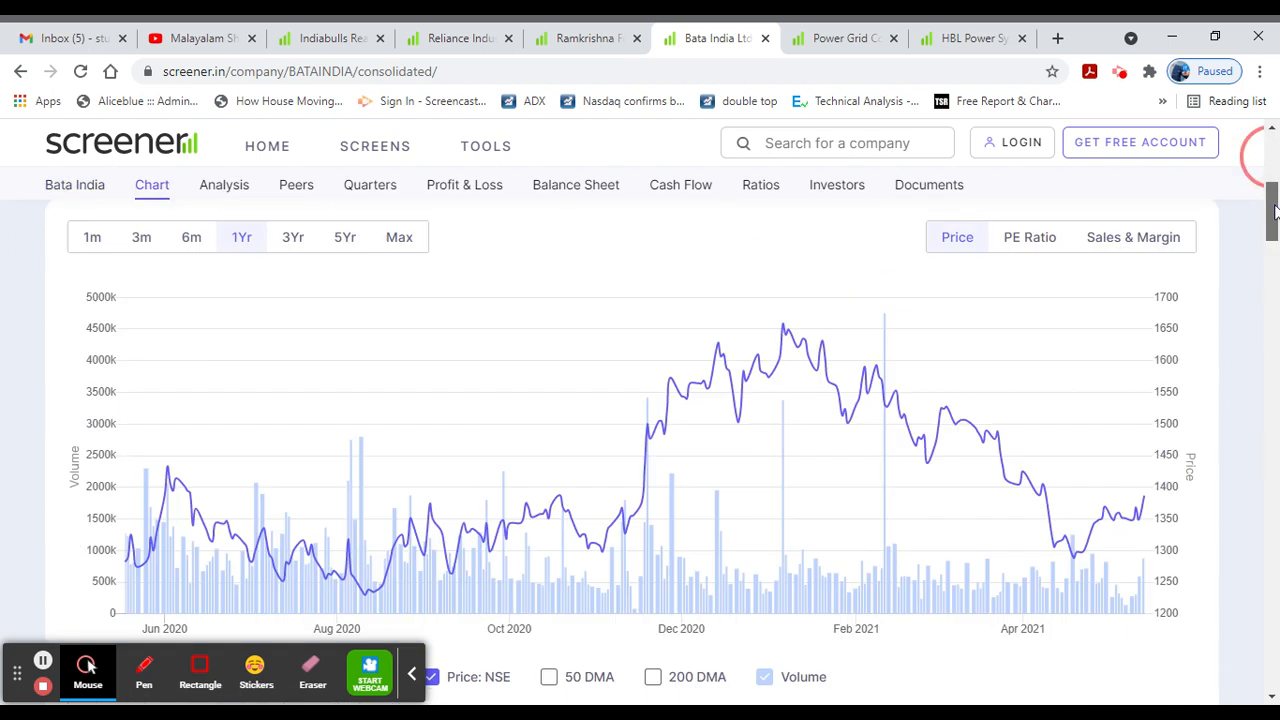
left_click(296, 184)
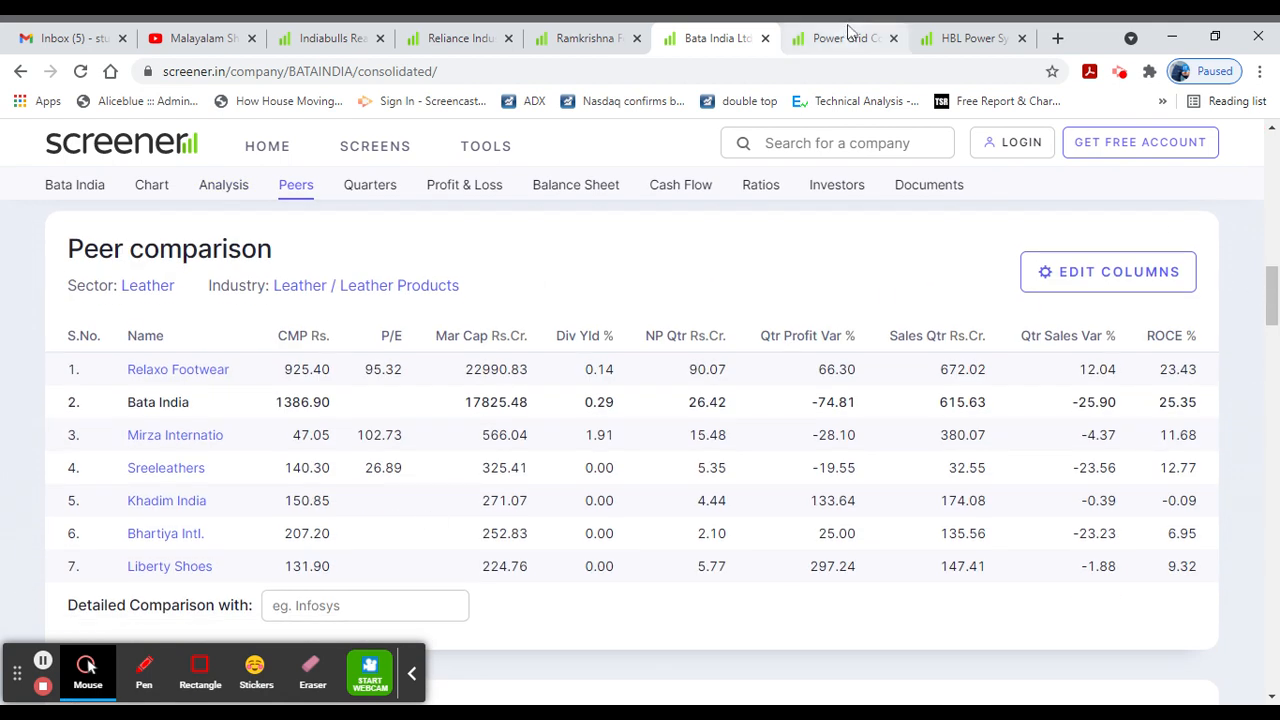
Step: Review Power Grid Corporation's key ratios and company description
left_click(844, 38)
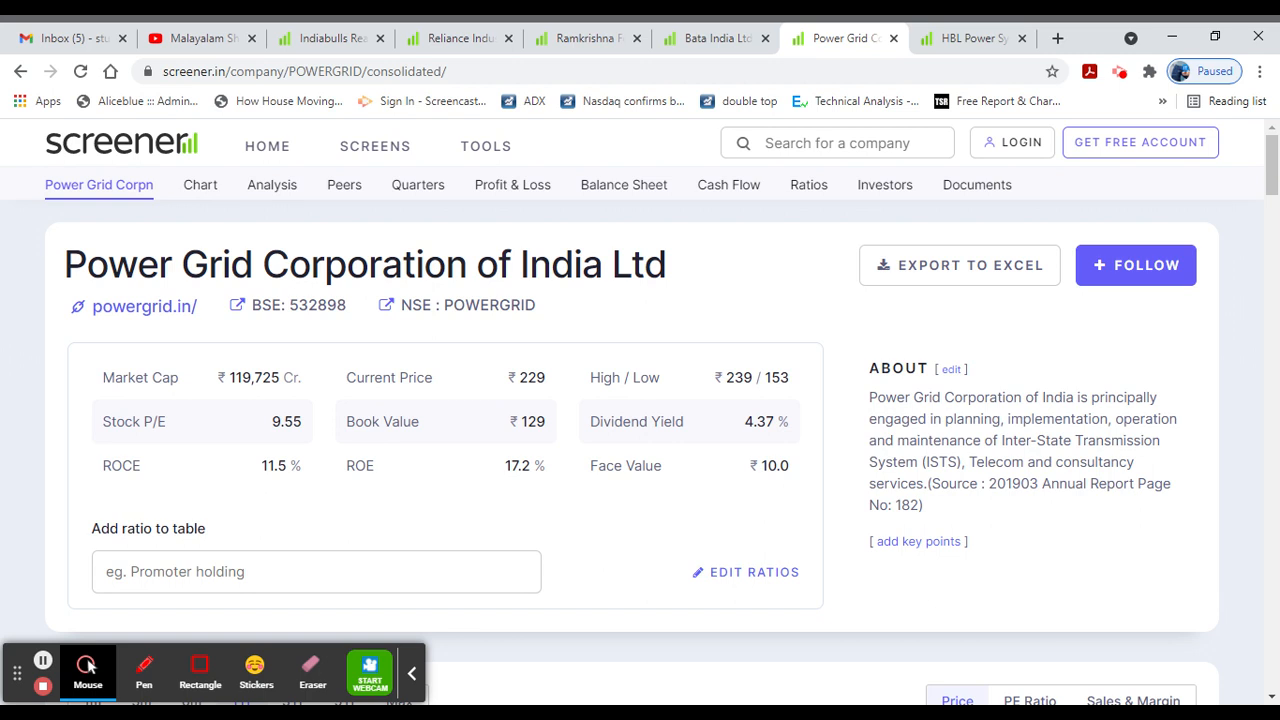
mouse_move(1250, 168)
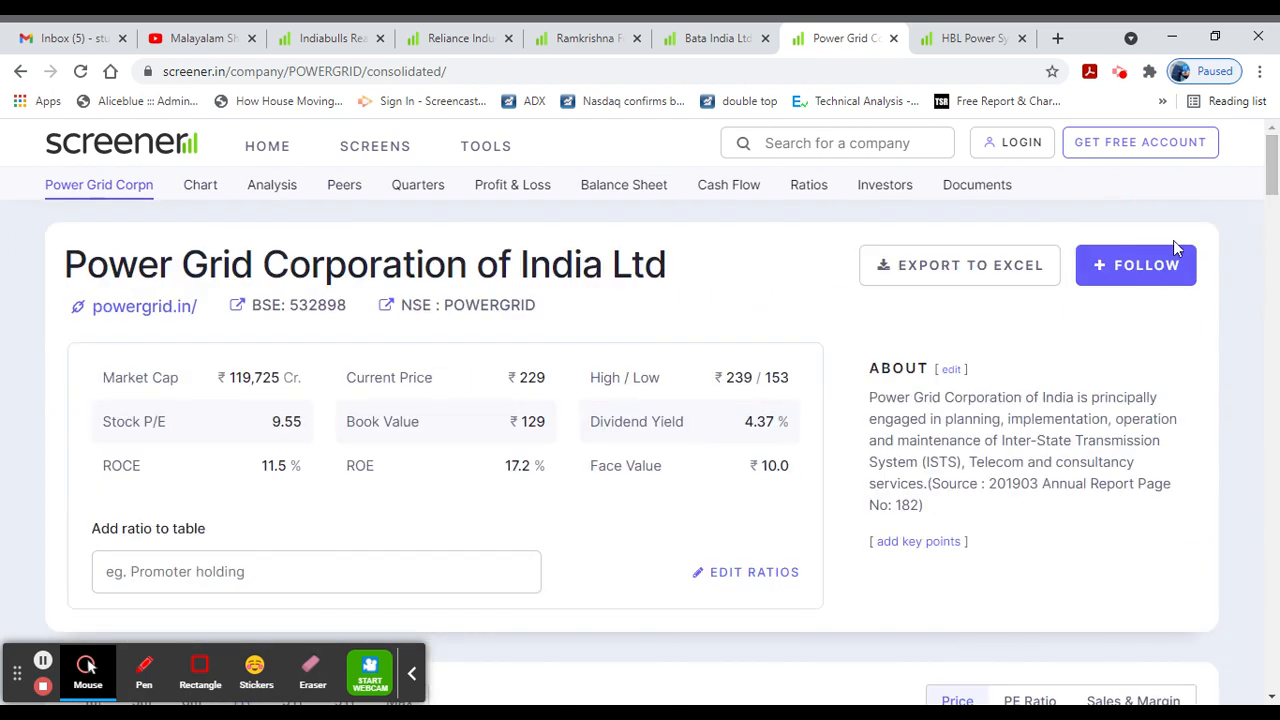
Step: Review HBL Power Systems' dry-cell peers, then its one-year price chart
left_click(970, 38)
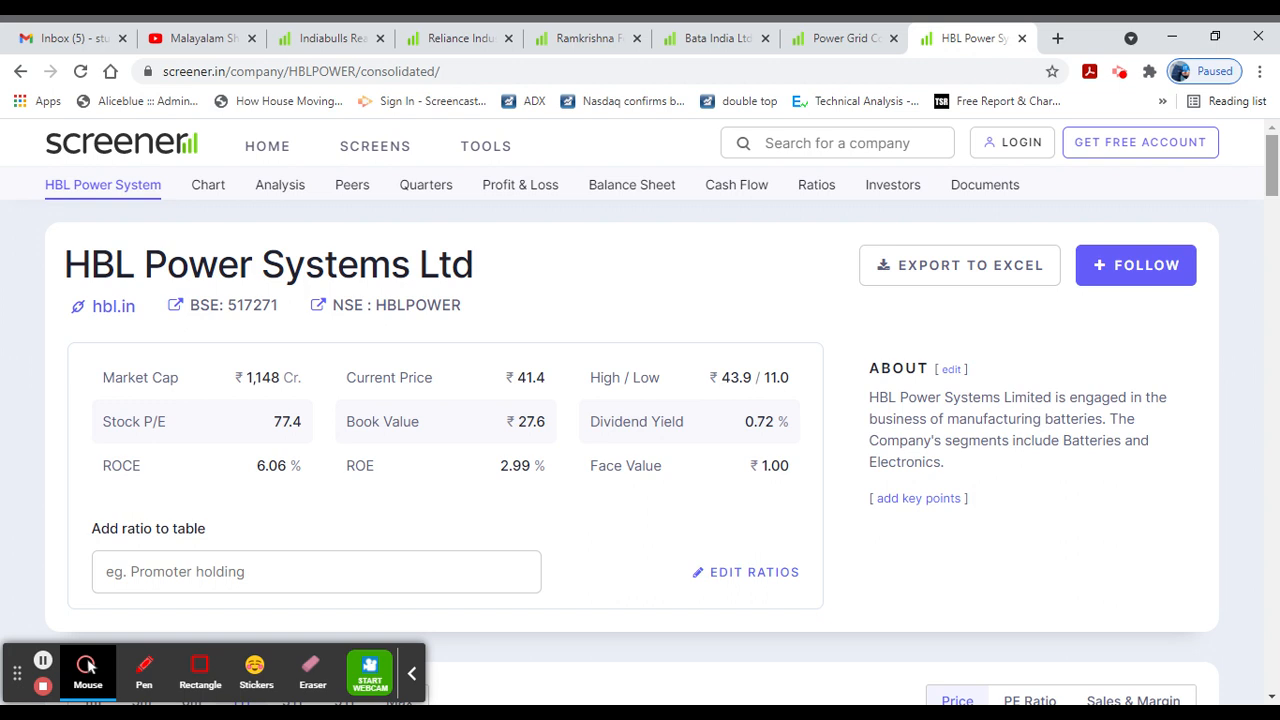
left_click(352, 184)
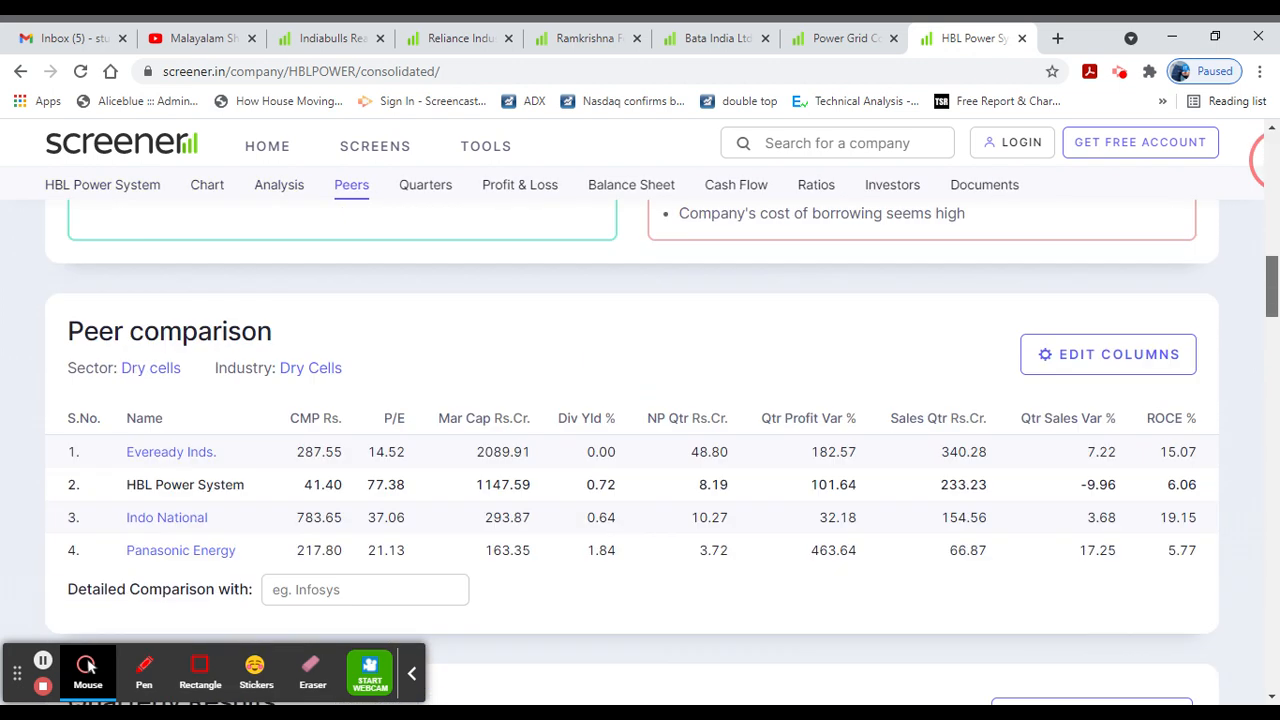
left_click(208, 184)
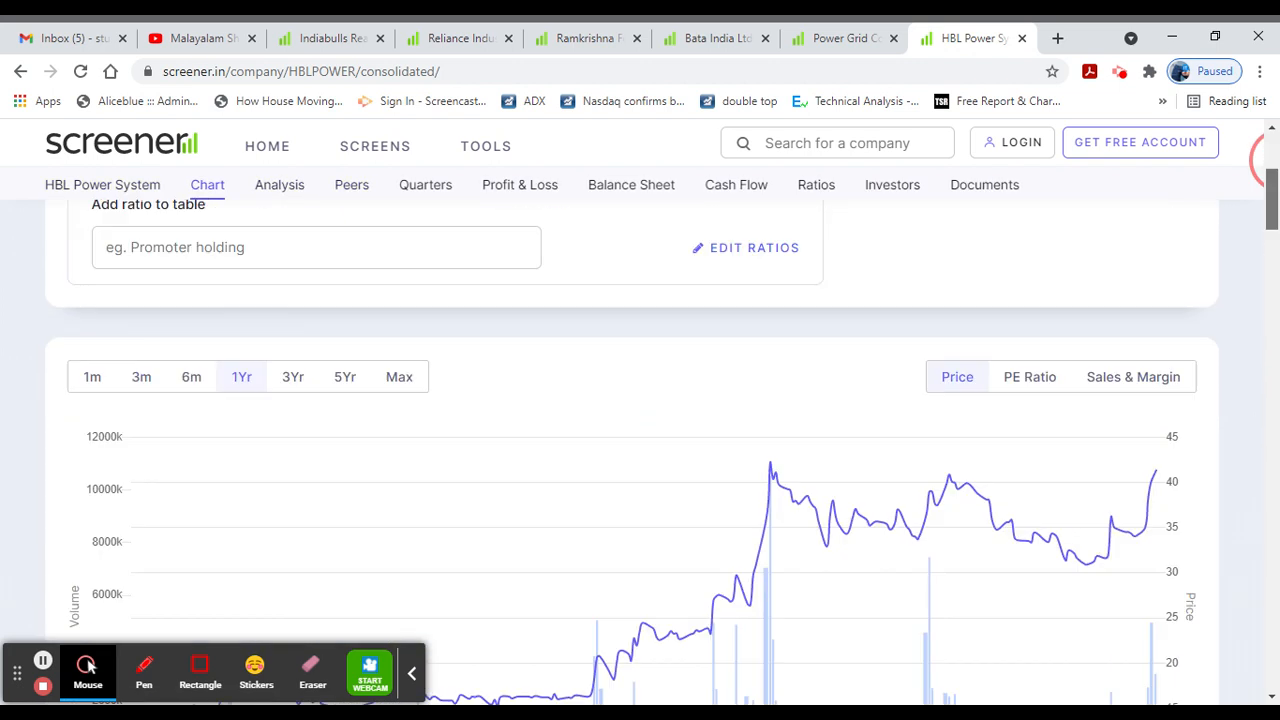